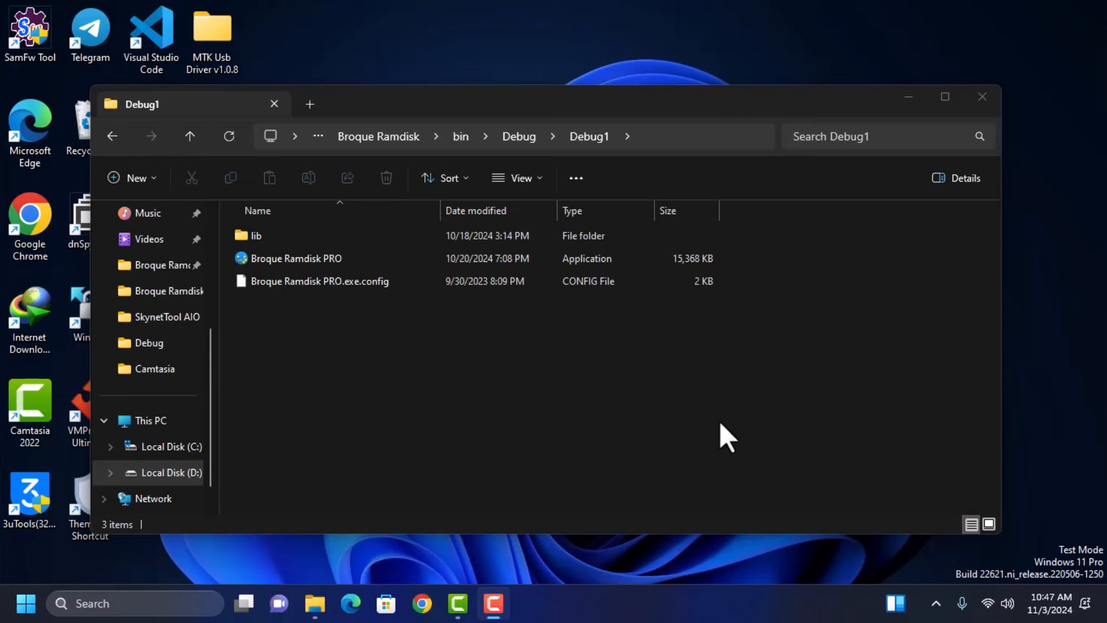
mouse_move(422, 603)
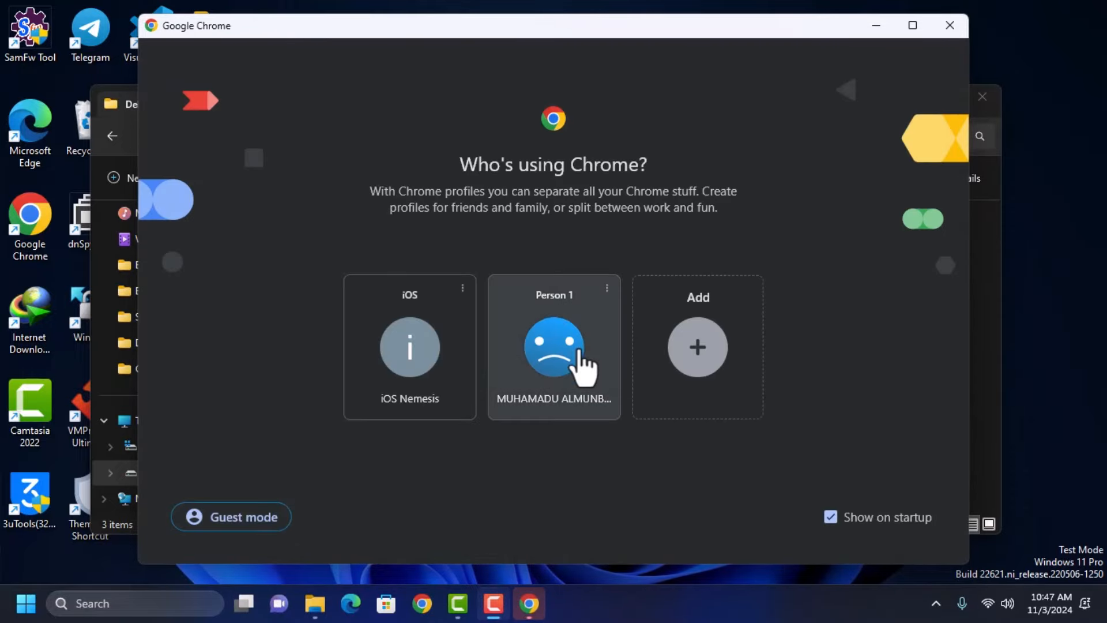
- Load iosnemes1s.pythonanywhere.com in a maximized Chrome window under the Person 1 profile
click(554, 348)
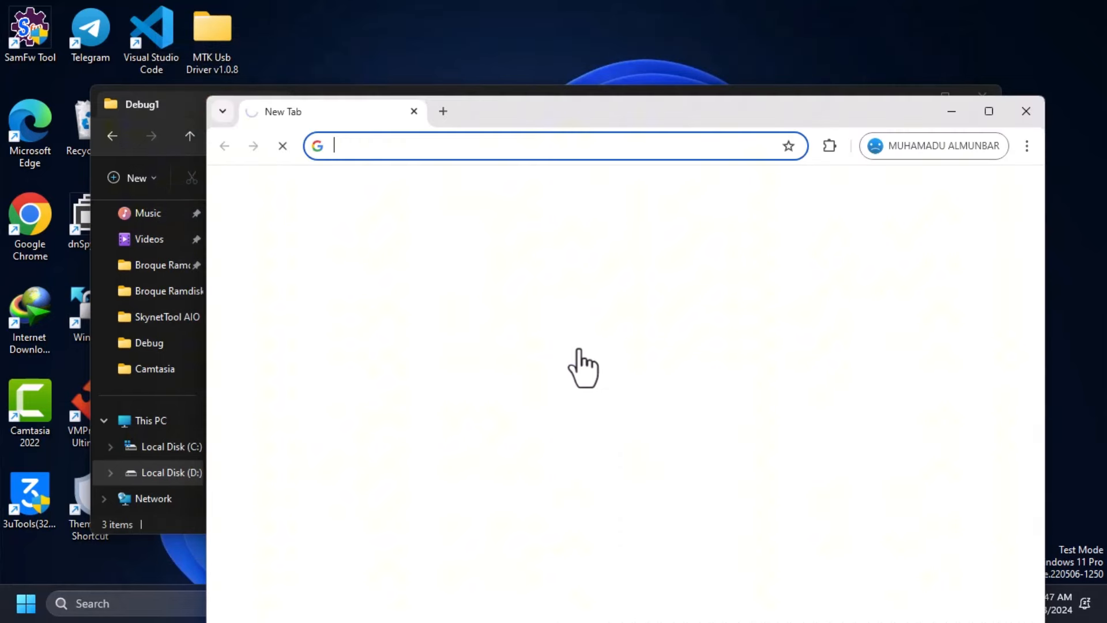
click(988, 111)
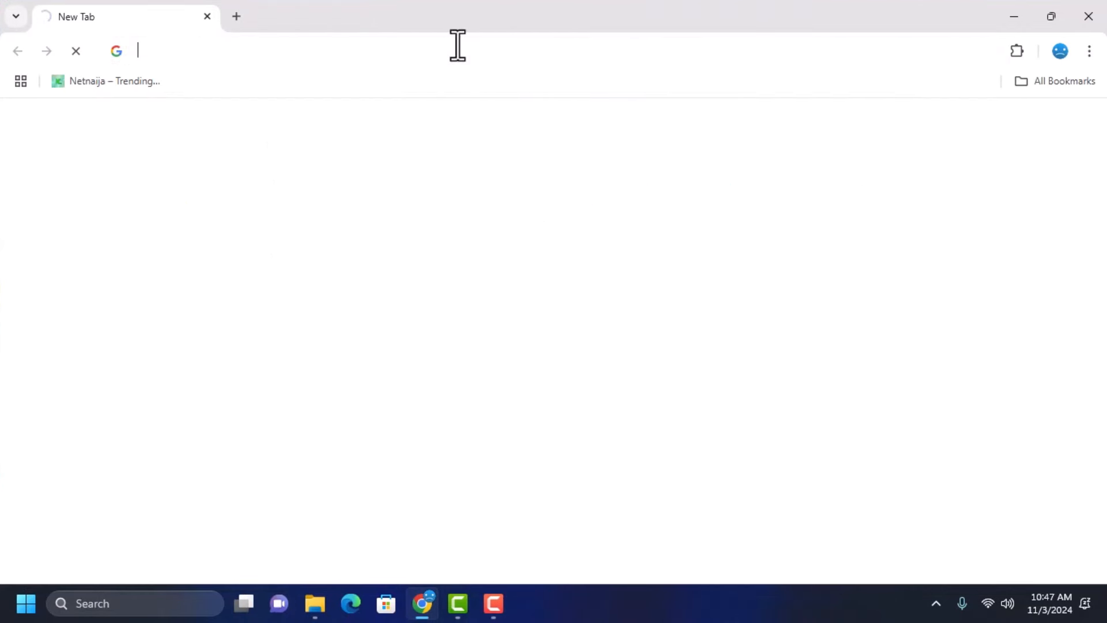
text(iosnemes1s.pythonanywhere.com)
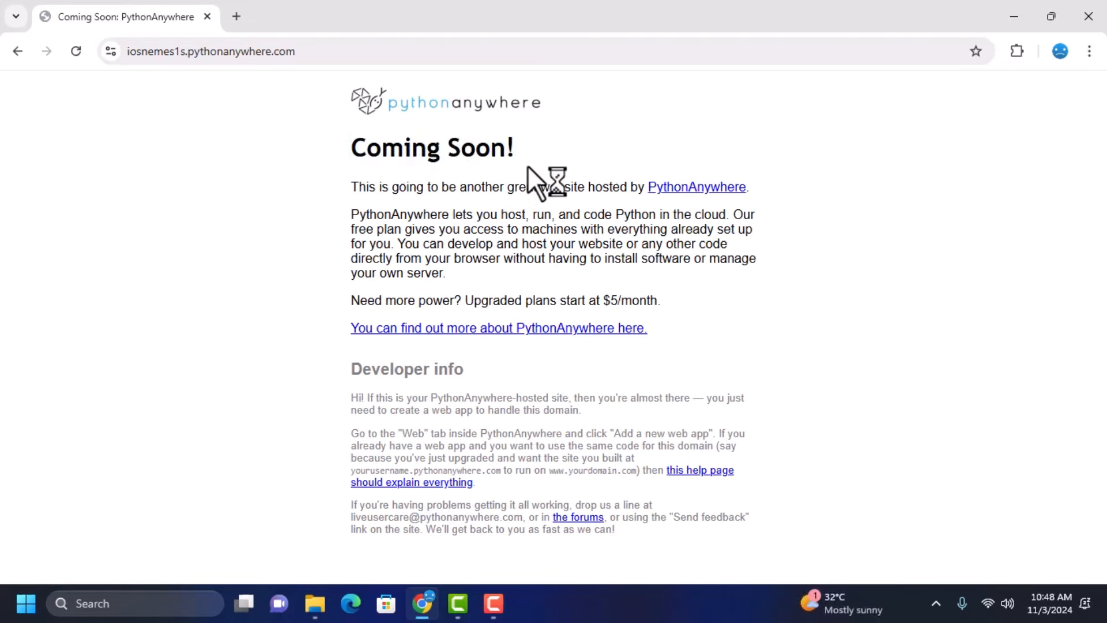
mouse_move(389, 215)
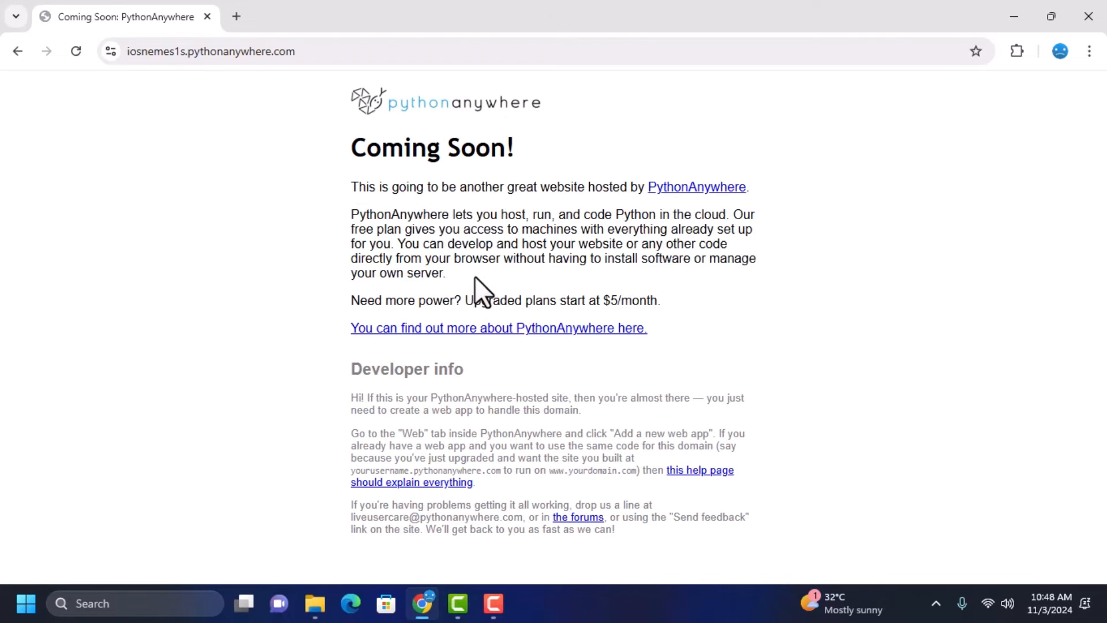
mouse_move(314, 604)
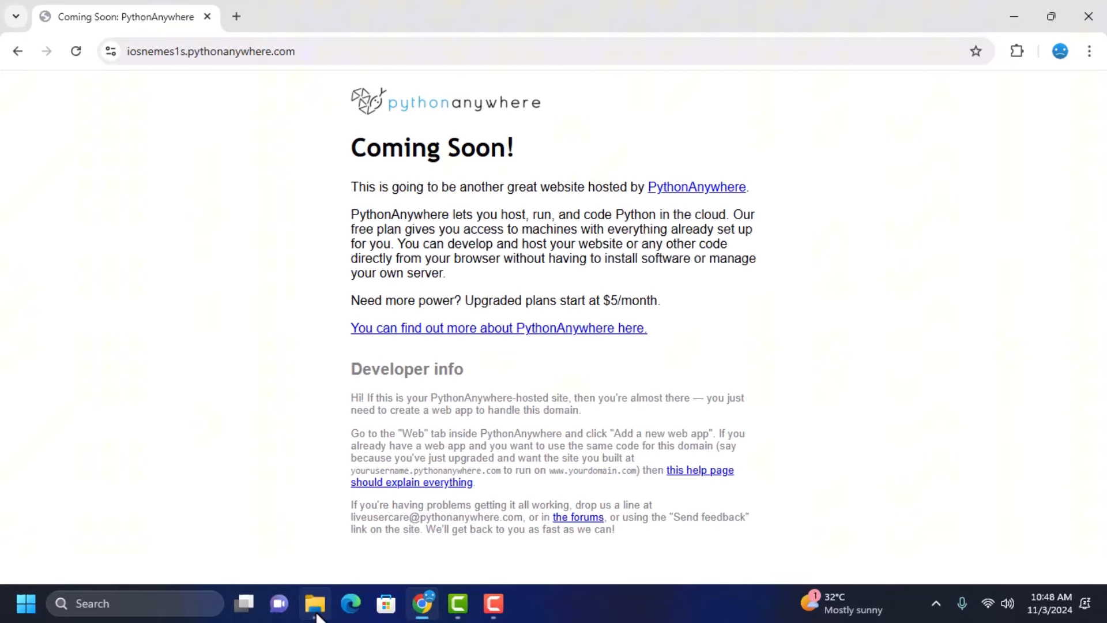
- Bring the Debug1 folder to front and select the Broque Ramdisk PRO application
click(314, 603)
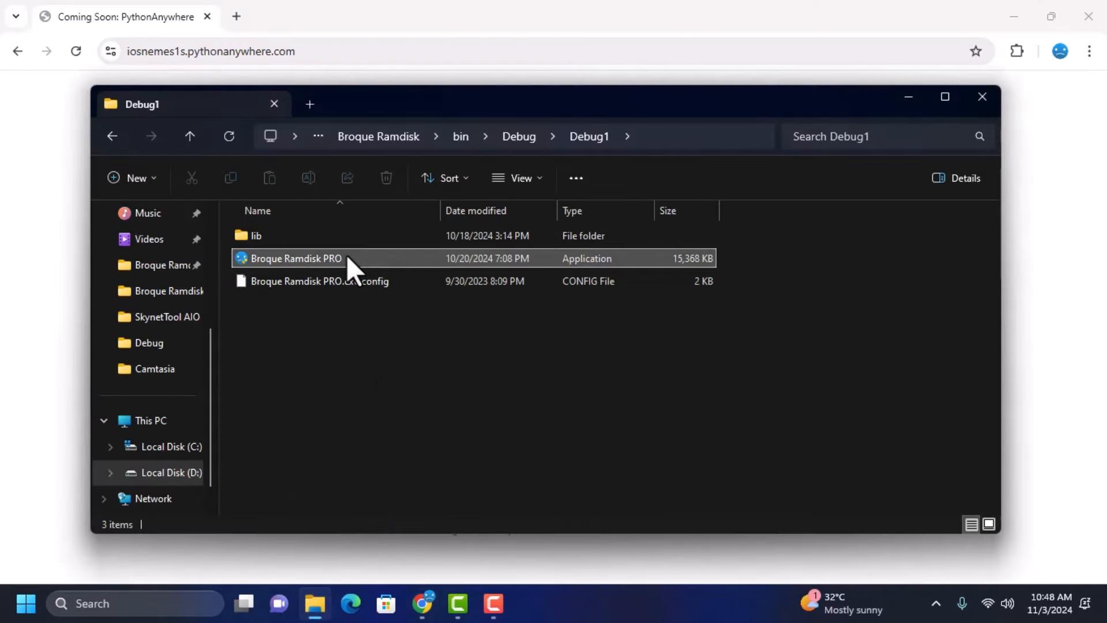
click(293, 257)
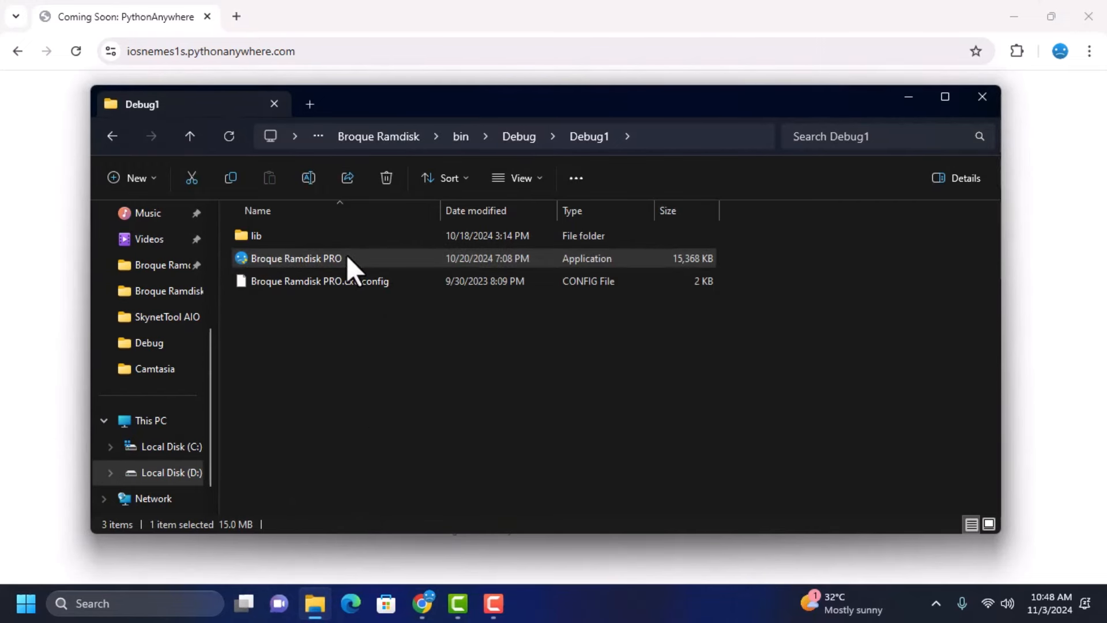
click(294, 257)
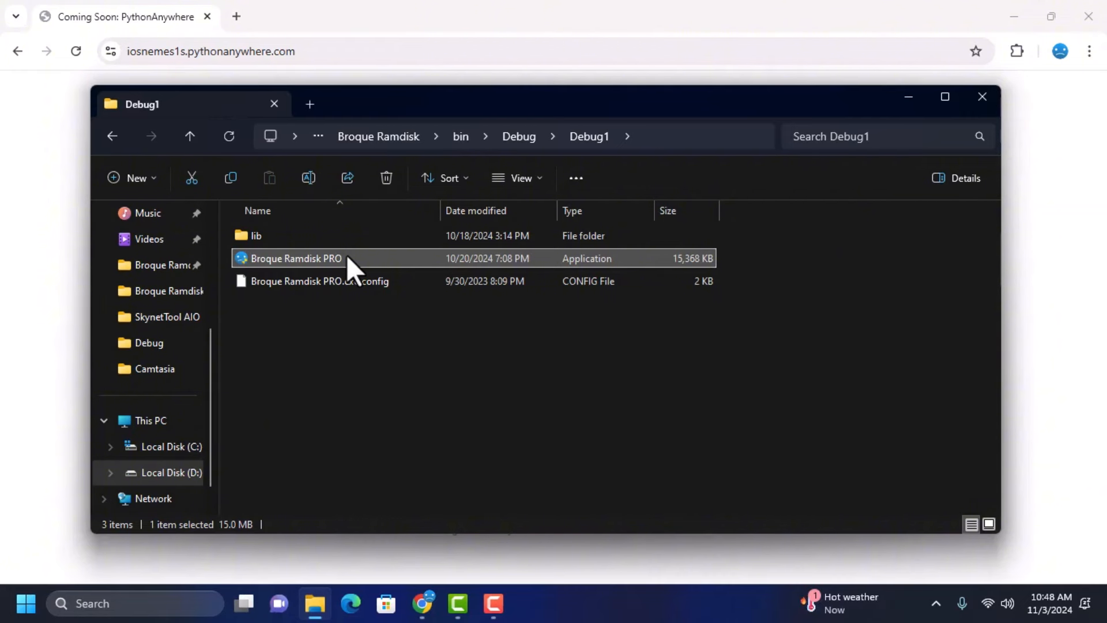
mouse_move(435, 378)
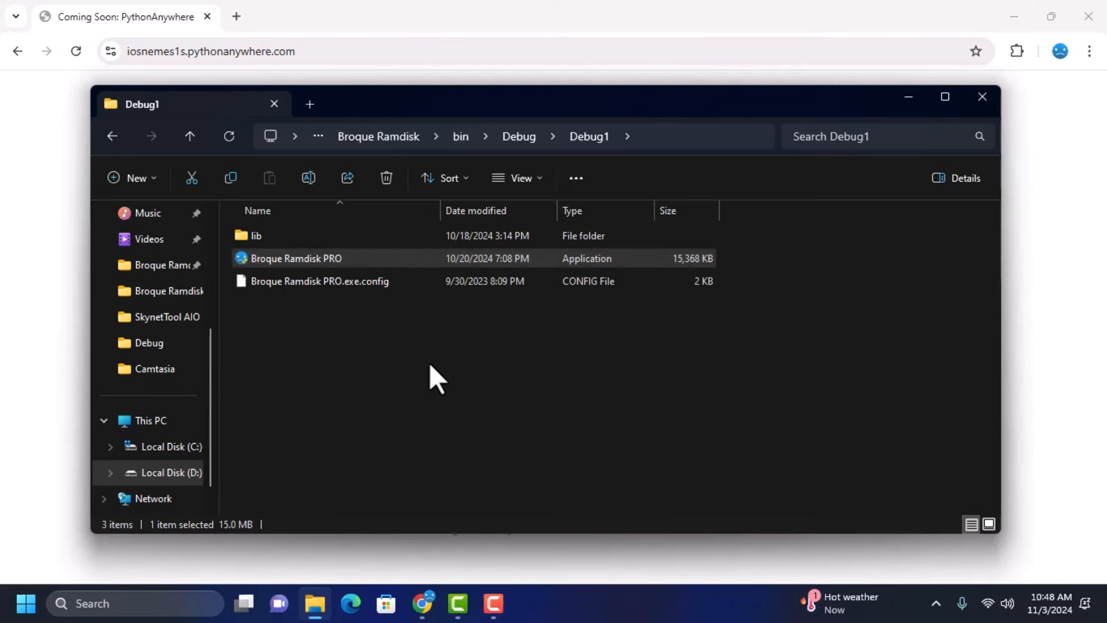
- Launch Broque Ramdisk PRO v2.8.1LTS, which hangs on Connecting to Server and raises a URI error
double_click(294, 257)
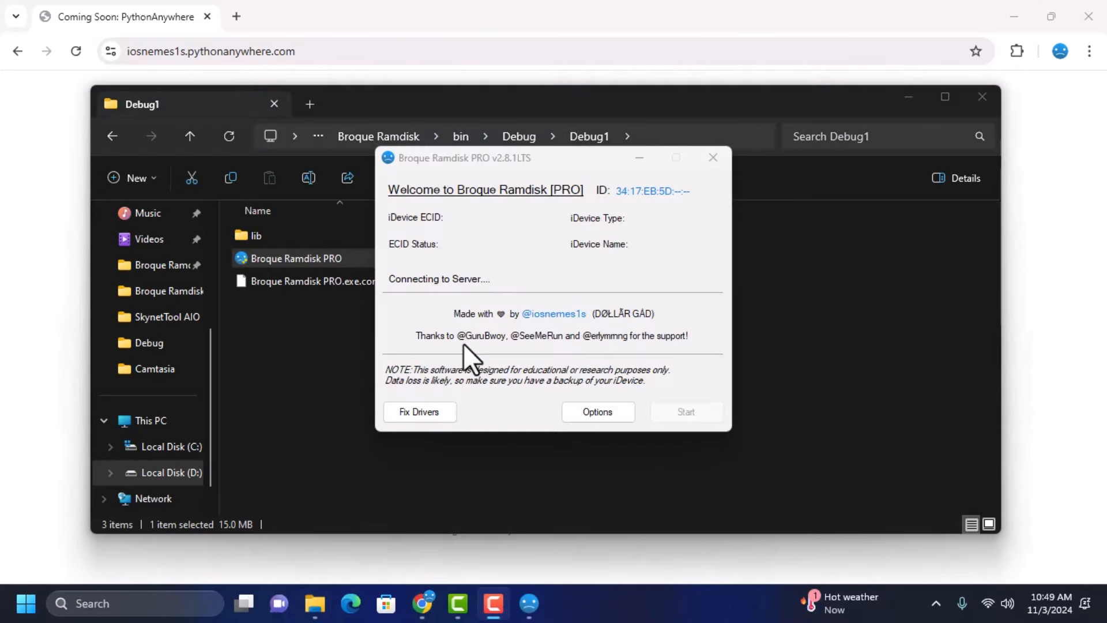
mouse_move(542, 157)
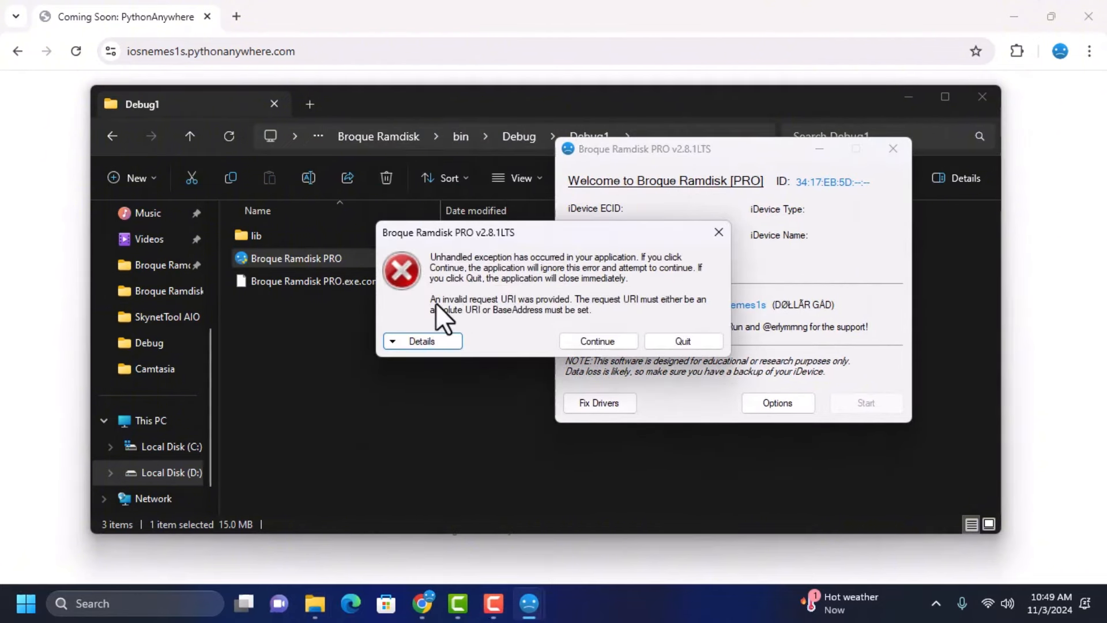
mouse_move(579, 236)
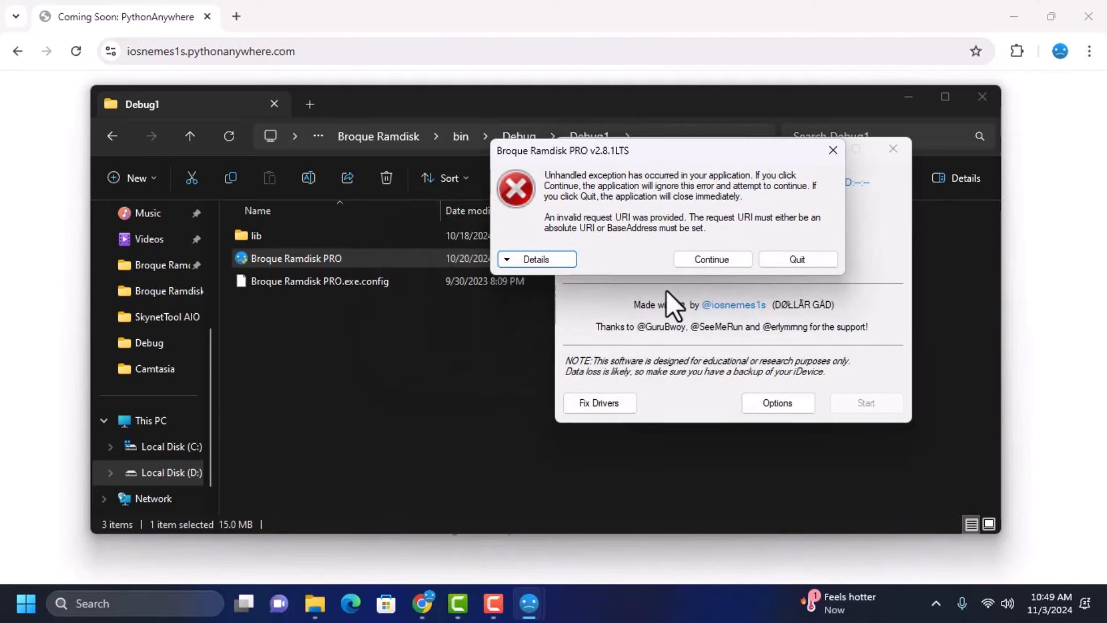
- Expand the invalid request URI exception details, then continue past the error
click(537, 258)
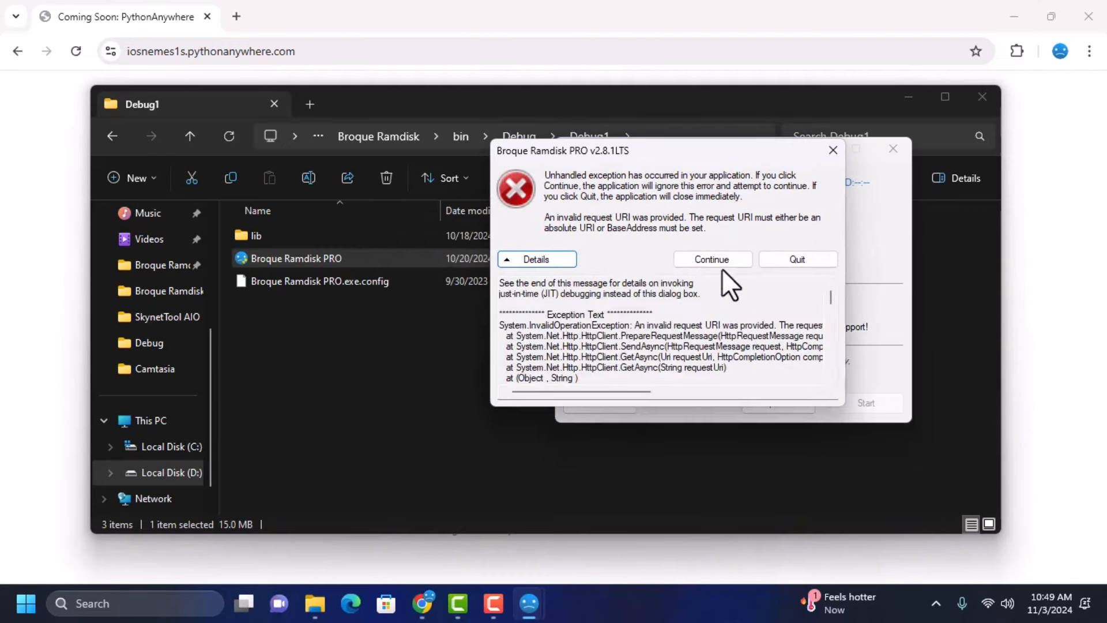
click(713, 260)
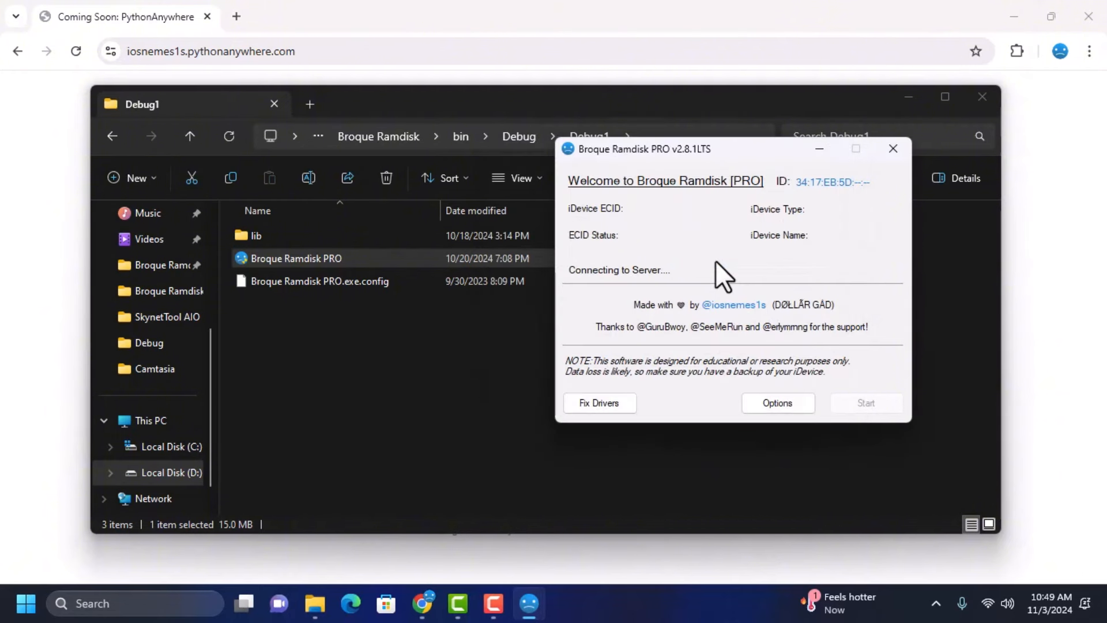
mouse_move(689, 280)
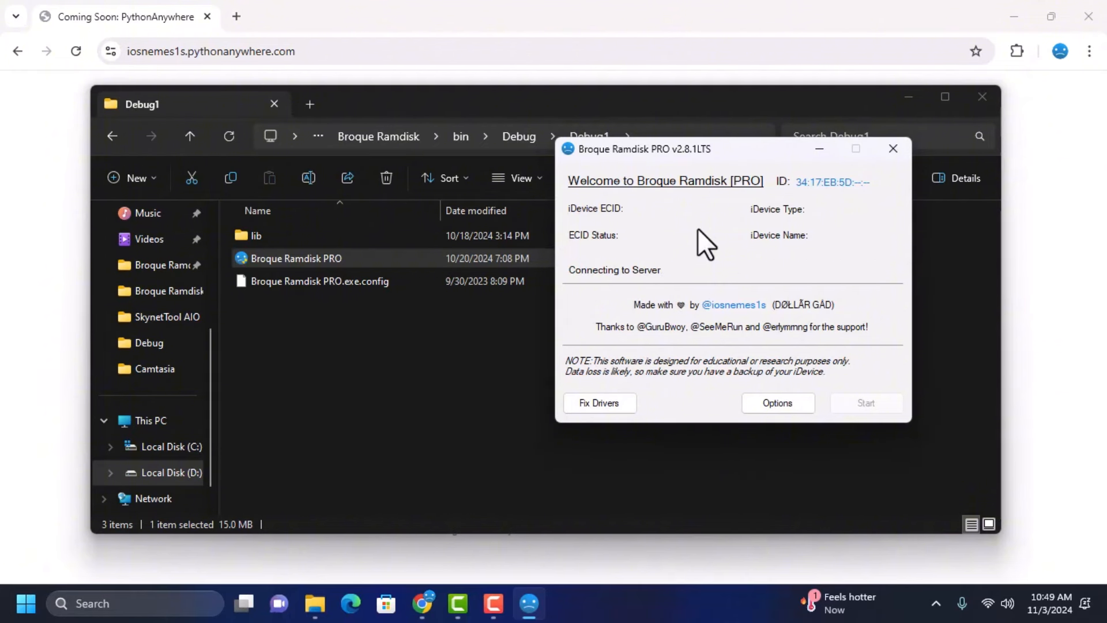
mouse_move(738, 339)
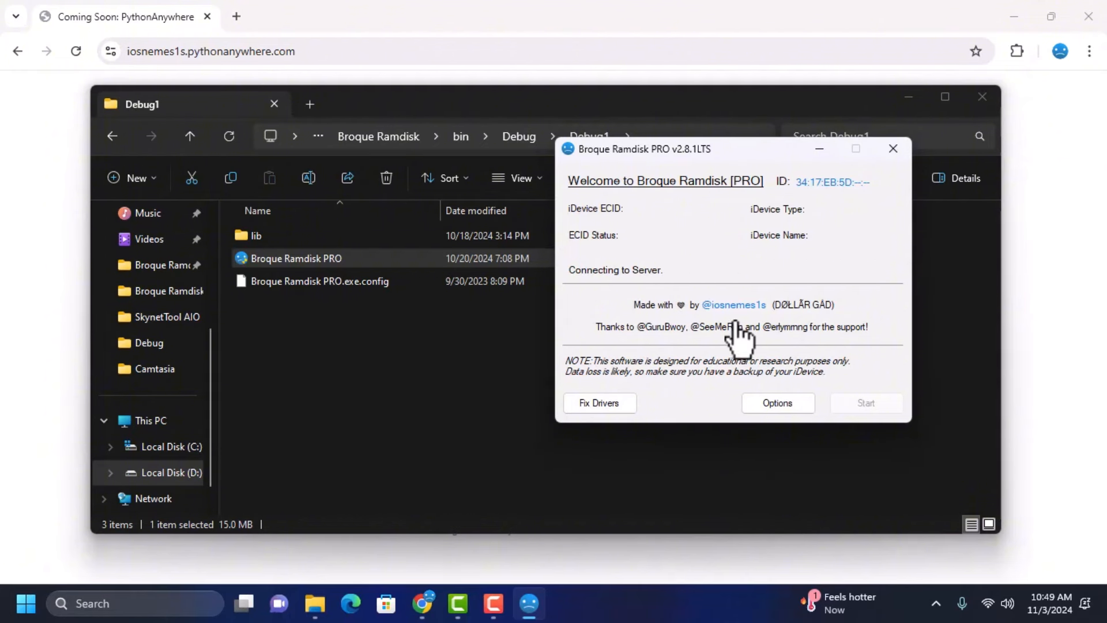
click(776, 403)
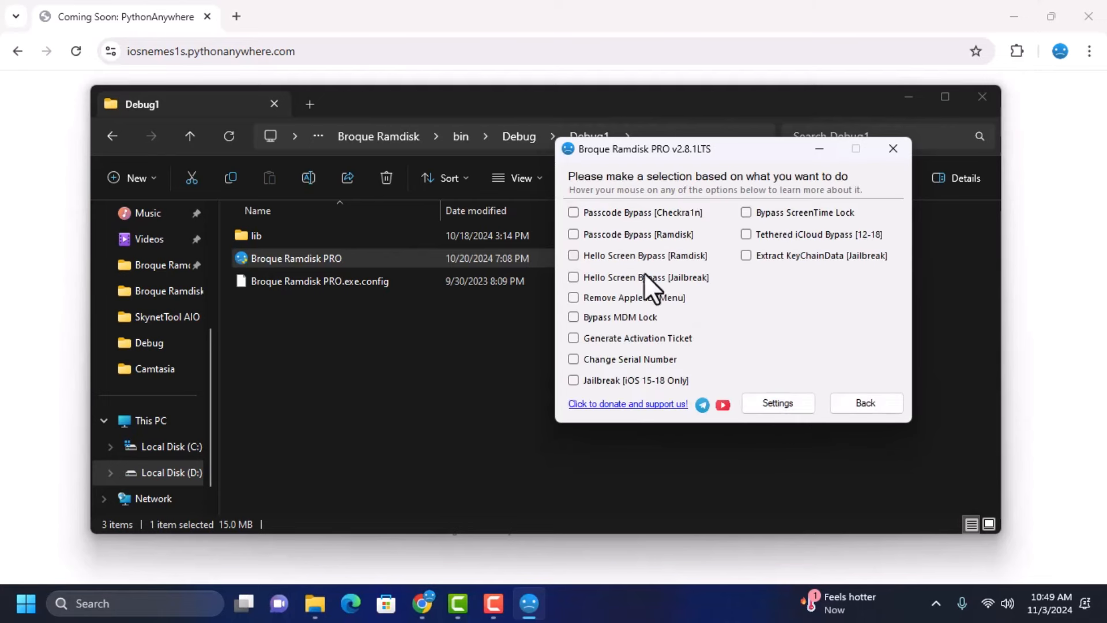
mouse_move(865, 404)
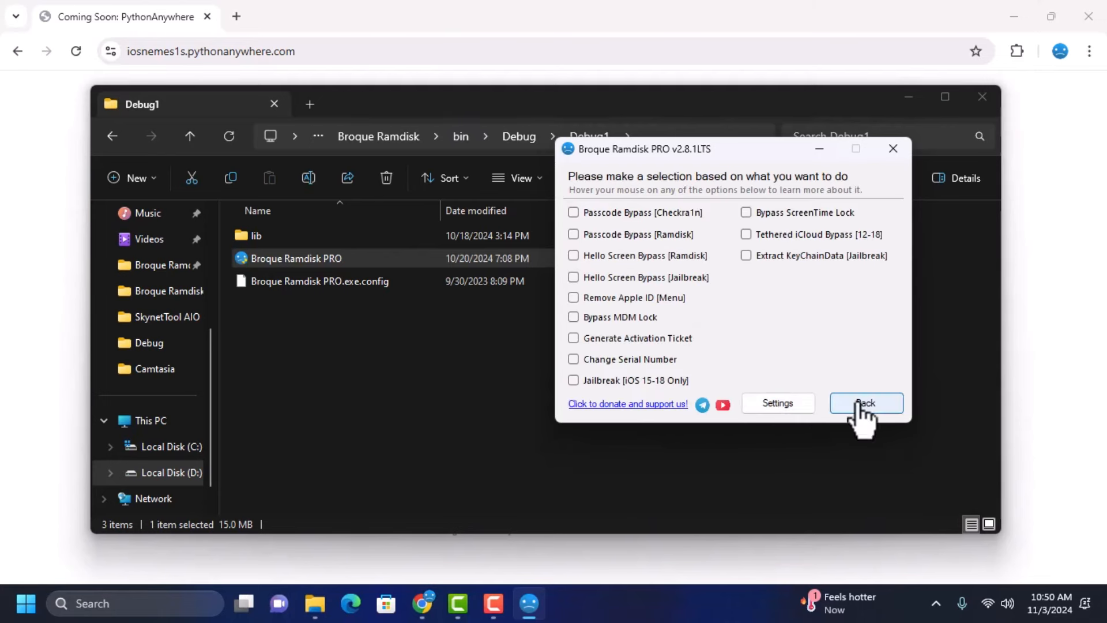
click(865, 402)
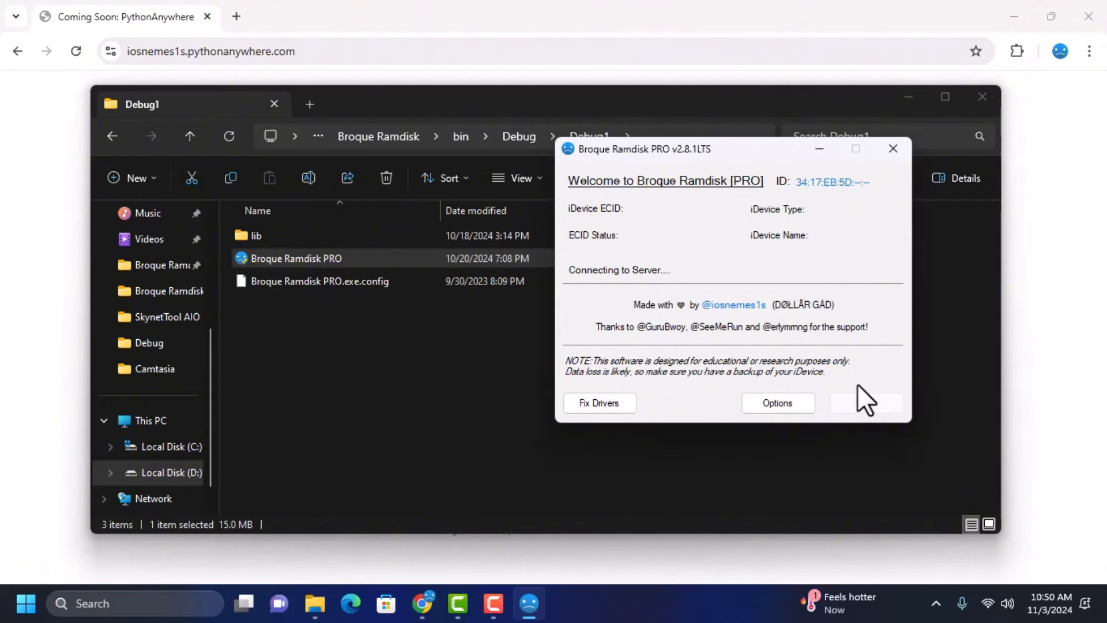
mouse_move(504, 367)
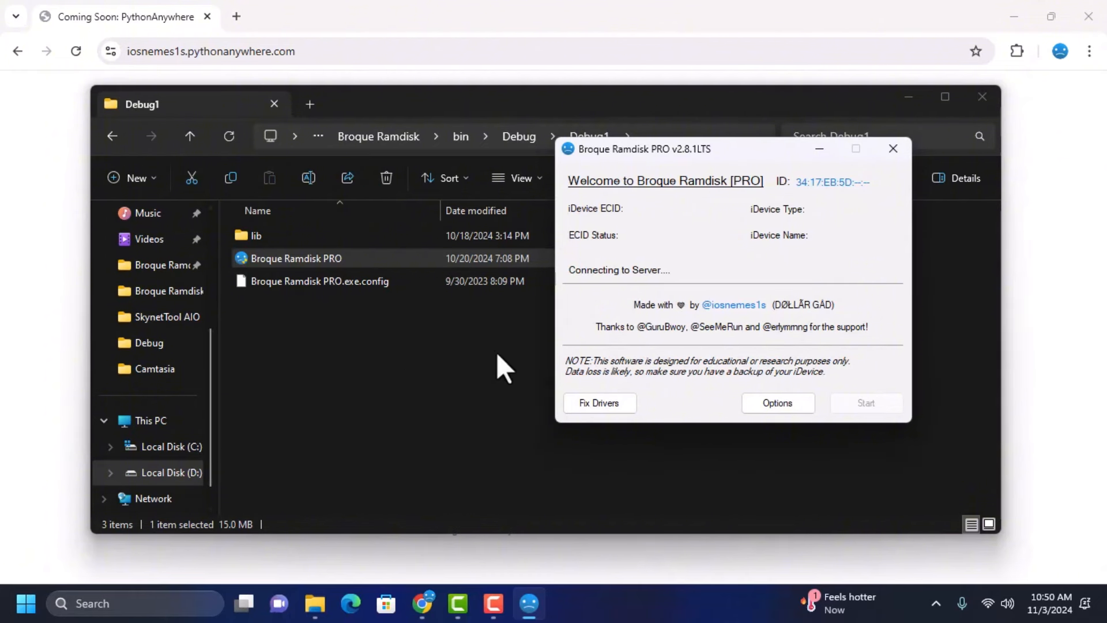